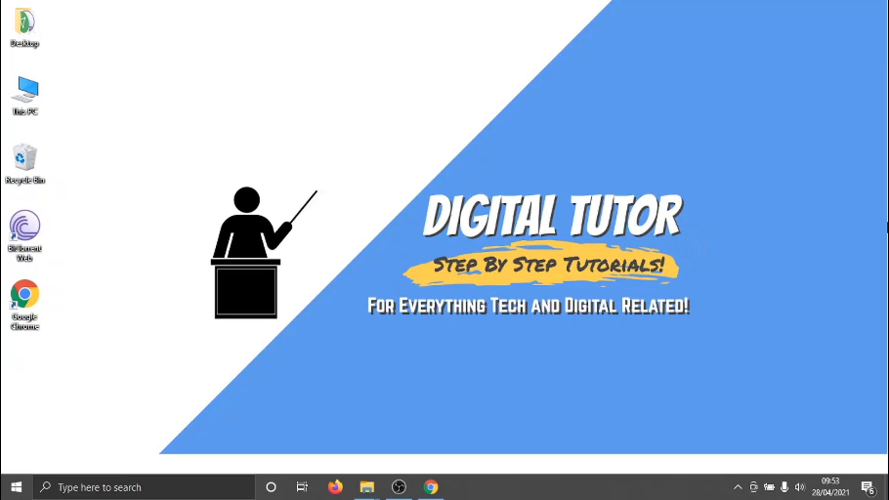
{"action": "mouse_move", "coordinate": [585, 414]}
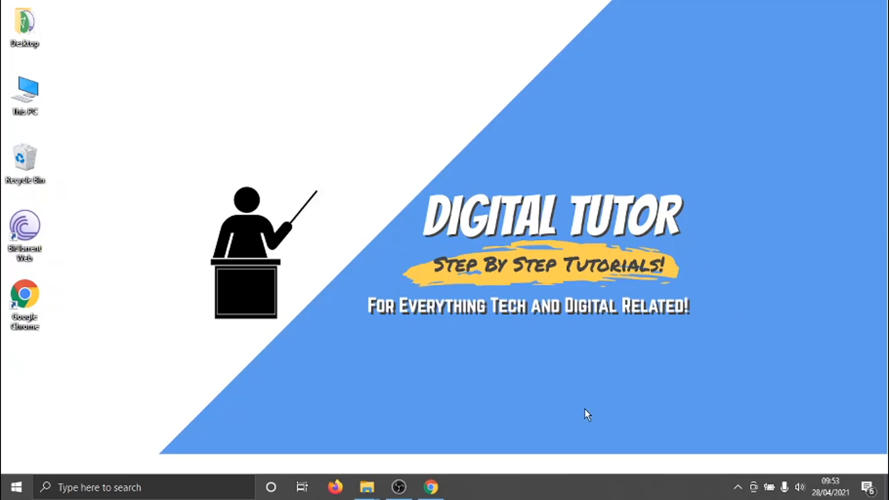
Step: In Discord, attempt to send the original Coffee video to the server channel
{"action": "left_click", "coordinate": [429, 486]}
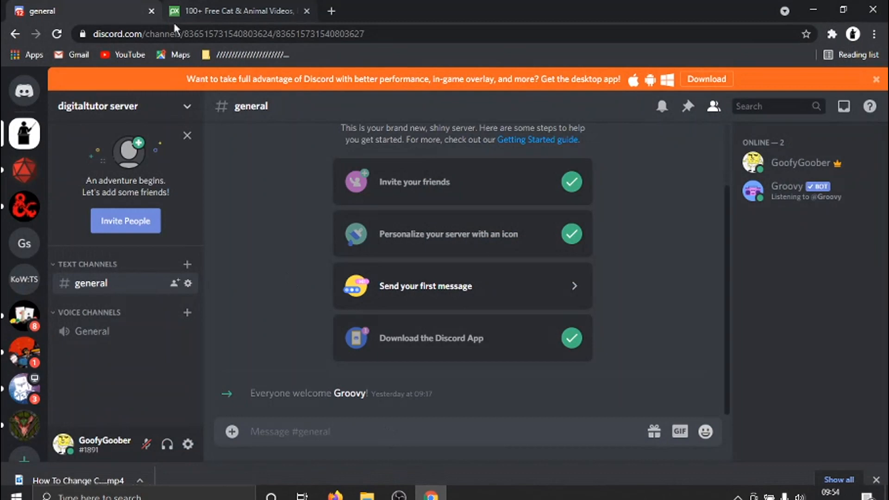
{"action": "mouse_move", "coordinate": [300, 275]}
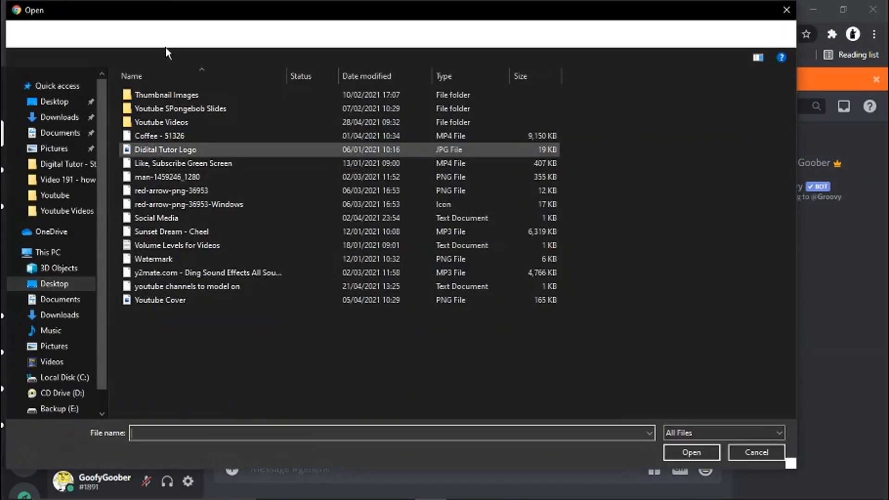
{"action": "left_click", "coordinate": [755, 451]}
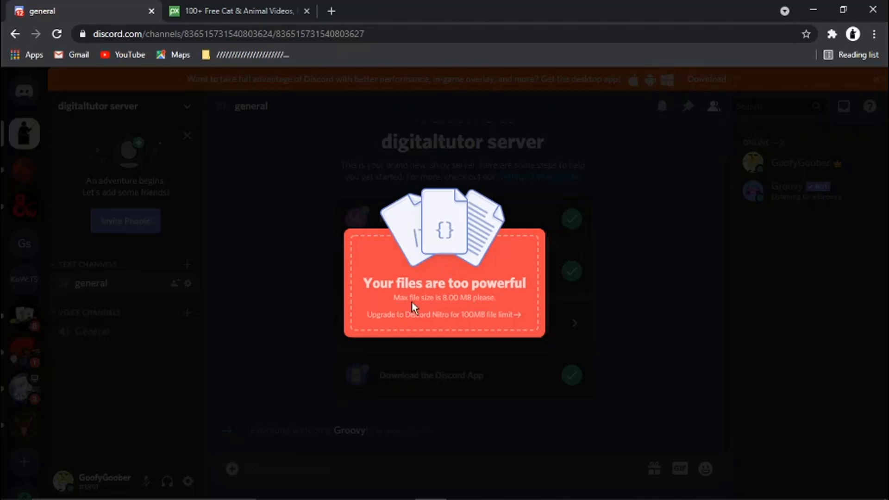
{"action": "mouse_move", "coordinate": [455, 308]}
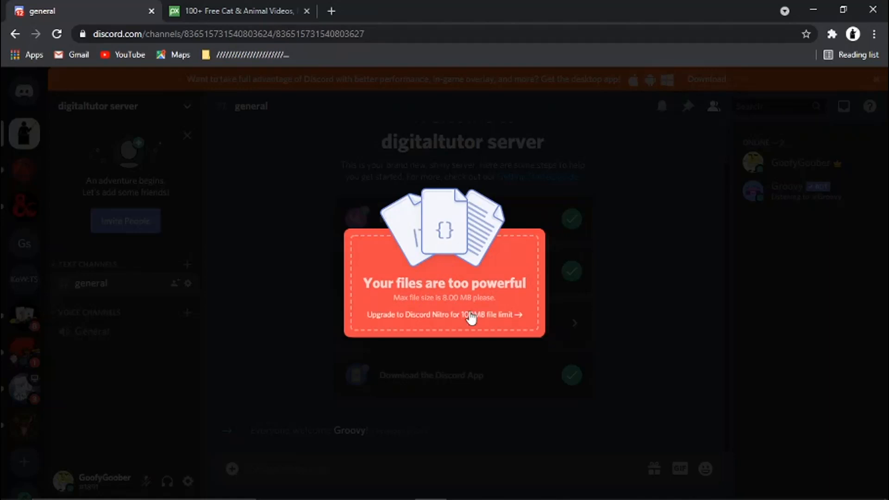
{"action": "mouse_move", "coordinate": [693, 342]}
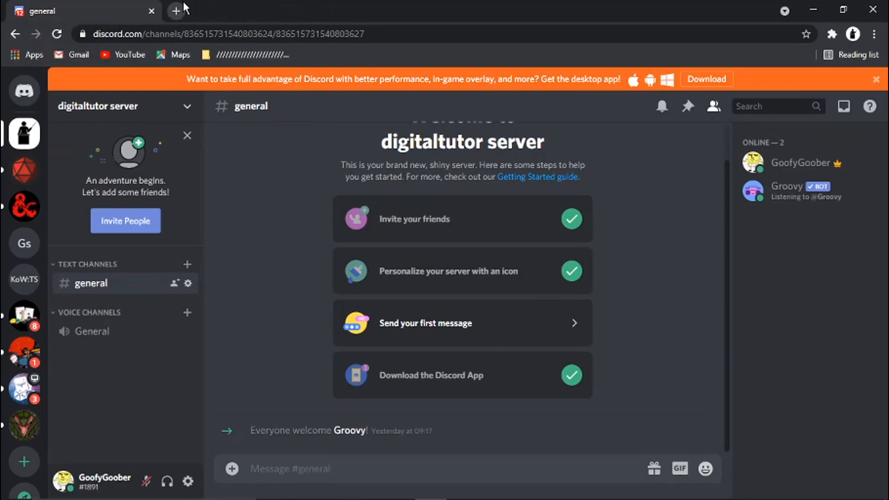
Step: Go to videosmaller.com in a new tab and choose Coffee - 51326.mp4 to compress
{"action": "left_click", "coordinate": [173, 11]}
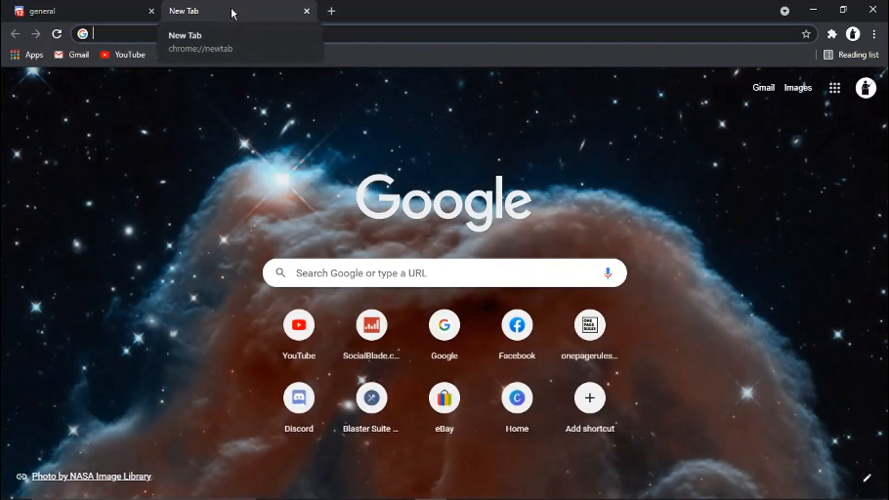
{"action": "type", "text": "videosmaller.com"}
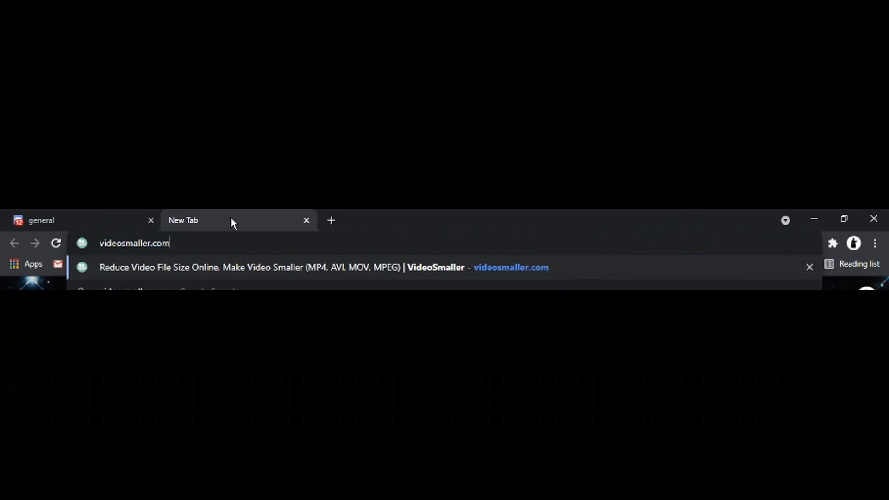
{"action": "key", "text": "Enter"}
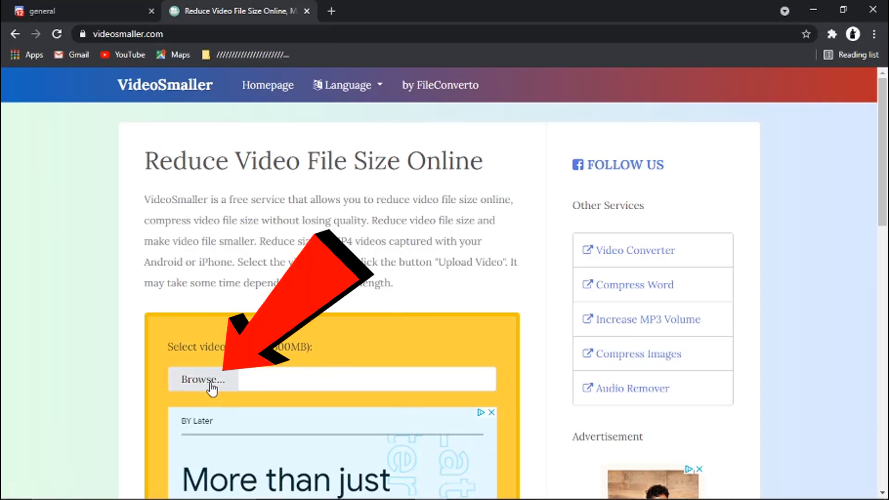
{"action": "left_click", "coordinate": [203, 380]}
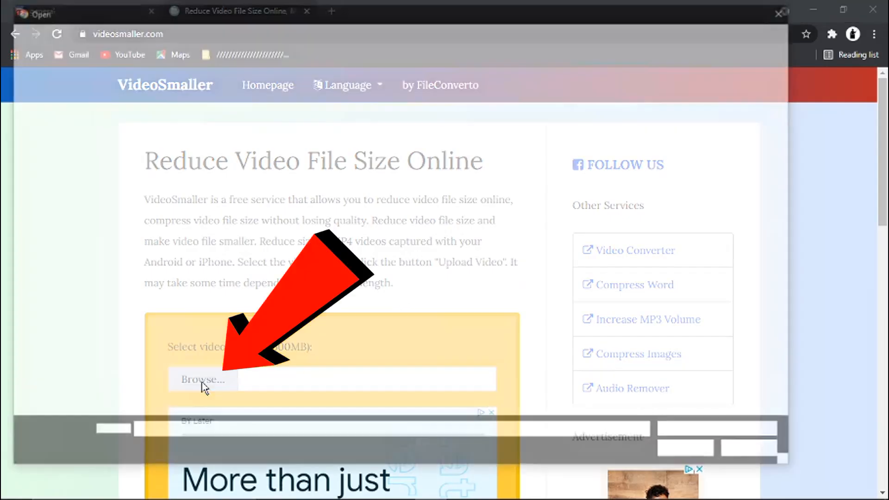
{"action": "left_click", "coordinate": [203, 380]}
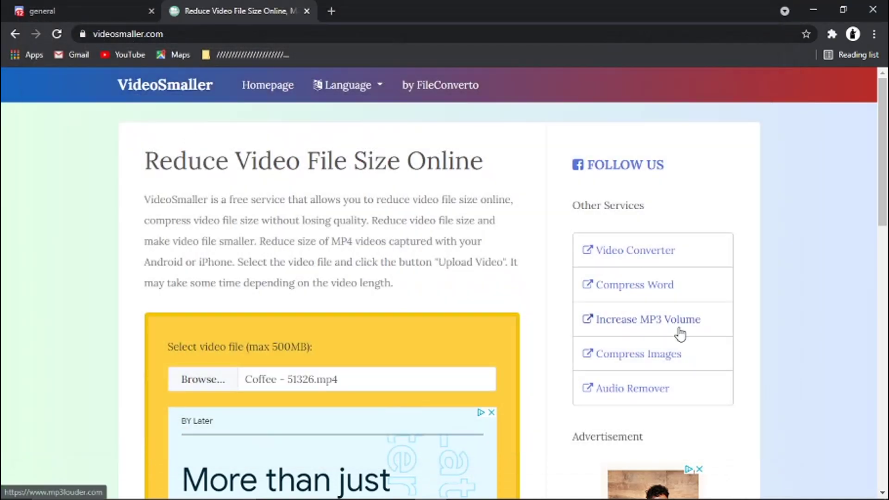
Step: Enable 'Use low compression level (best quality)' and keep width at 'Do not scale'
{"action": "scroll", "scroll_direction": "down", "scroll_amount": 3}
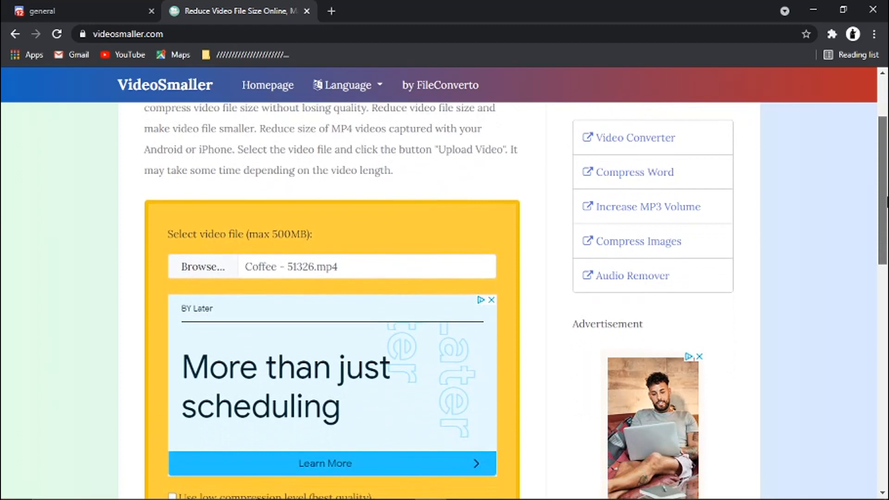
{"action": "scroll", "scroll_direction": "down", "scroll_amount": 3}
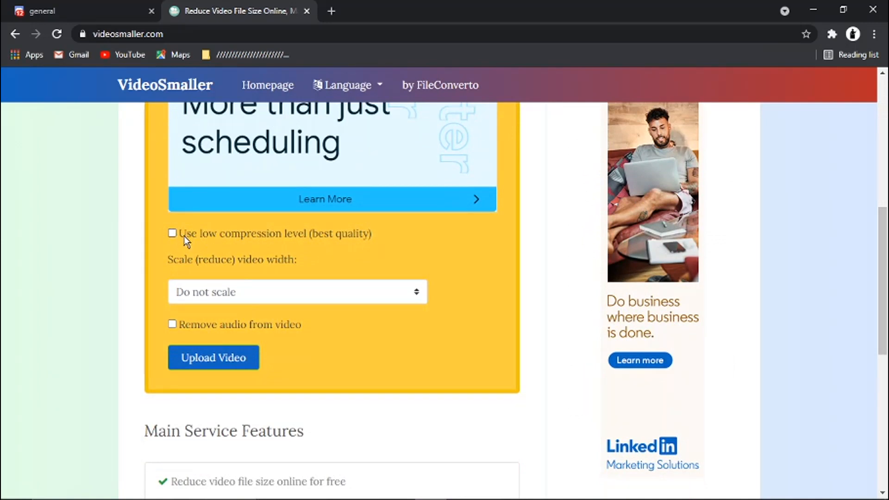
{"action": "left_click", "coordinate": [172, 234]}
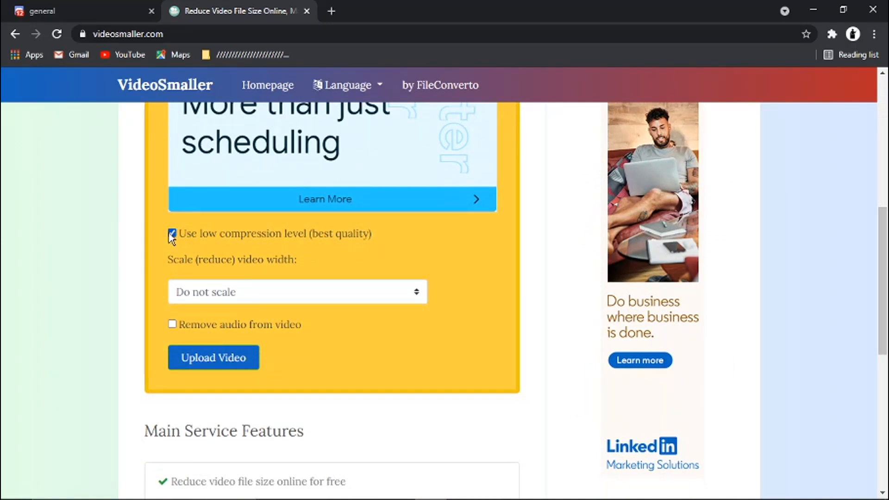
{"action": "left_click", "coordinate": [298, 291]}
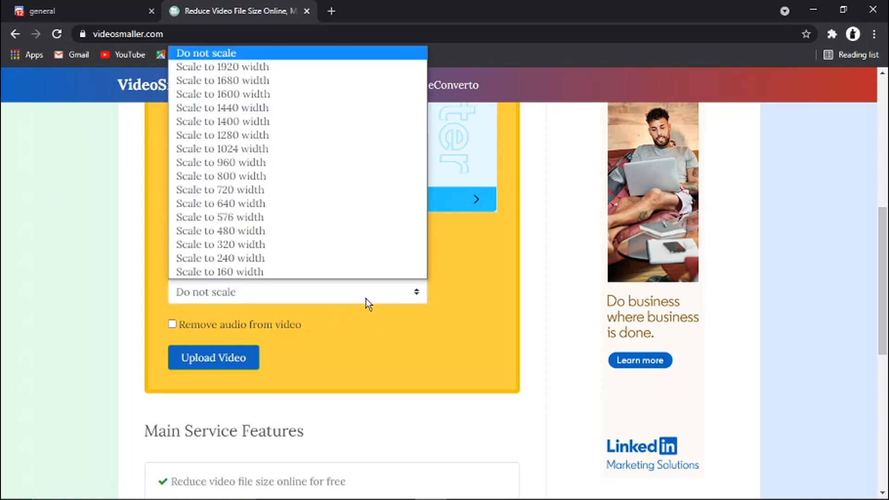
{"action": "mouse_move", "coordinate": [292, 95]}
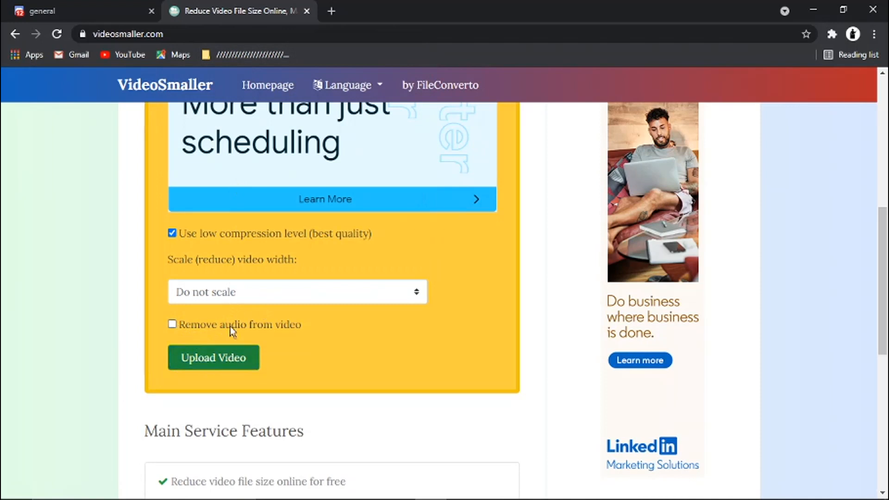
{"action": "mouse_move", "coordinate": [259, 361]}
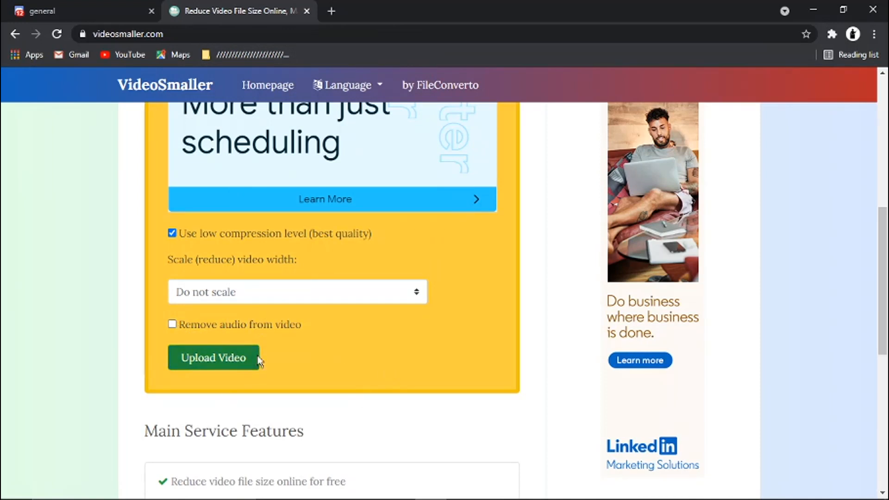
Step: Upload the Coffee video so it compresses from 8.94MB to 1.46MB, ready to download
{"action": "left_click", "coordinate": [213, 357]}
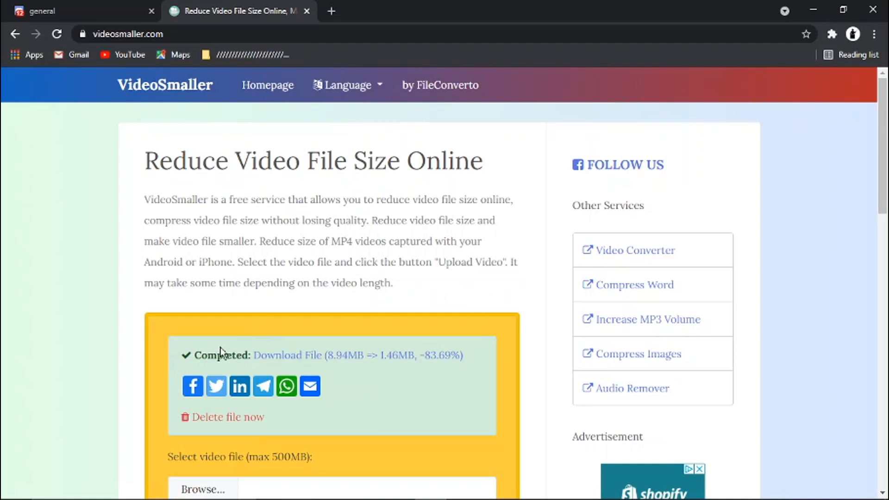
{"action": "mouse_move", "coordinate": [269, 355]}
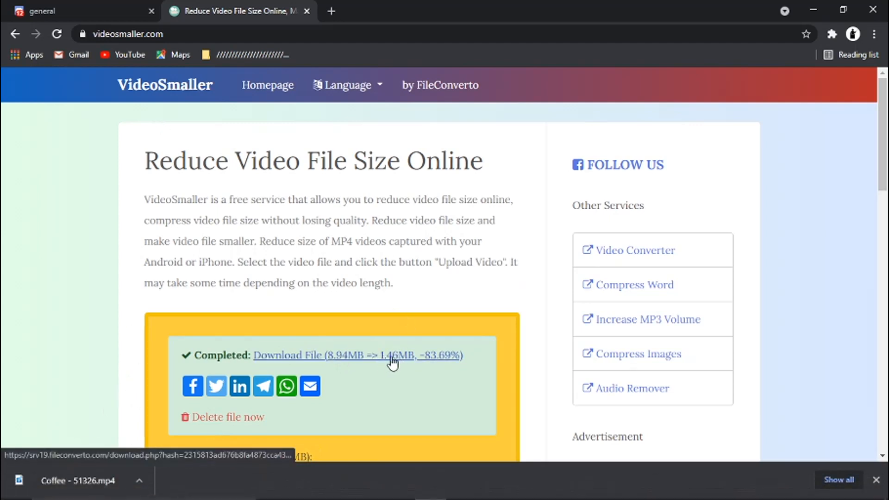
{"action": "mouse_move", "coordinate": [340, 353]}
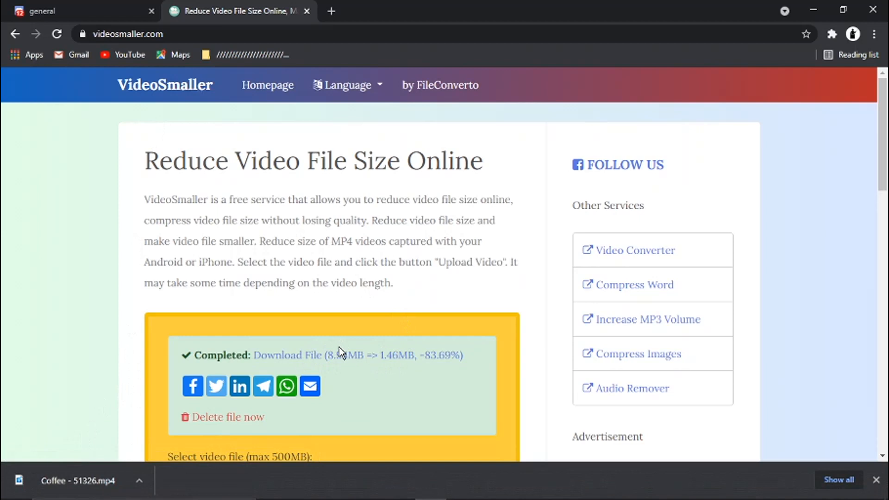
{"action": "mouse_move", "coordinate": [86, 460]}
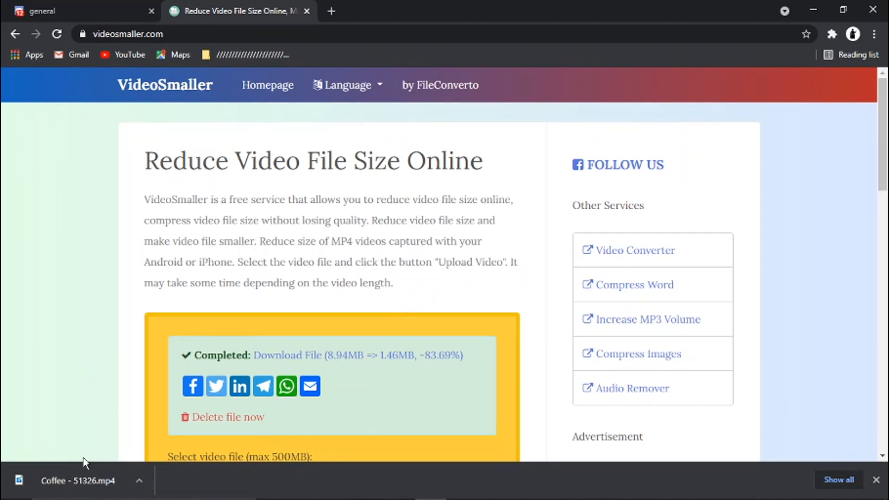
{"action": "mouse_move", "coordinate": [82, 474]}
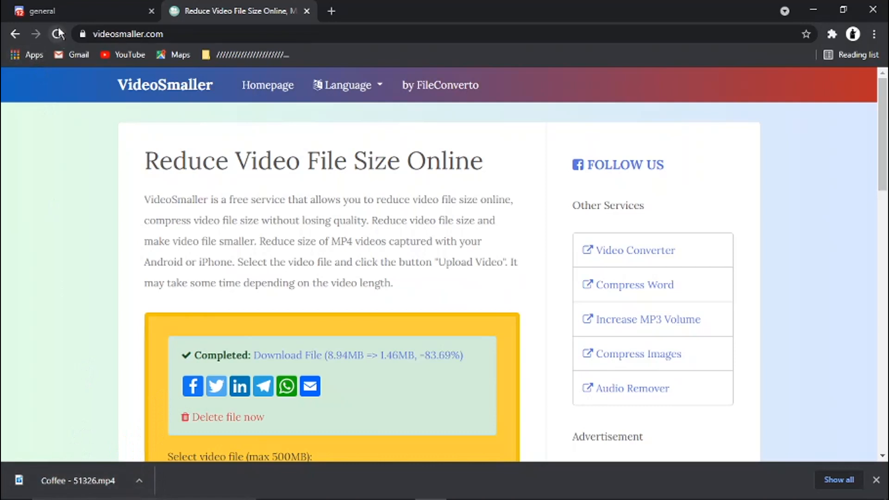
Step: Attach the compressed 1.45 MB Coffee - 51326.mp4 from Downloads to a #general message
{"action": "left_click", "coordinate": [41, 12]}
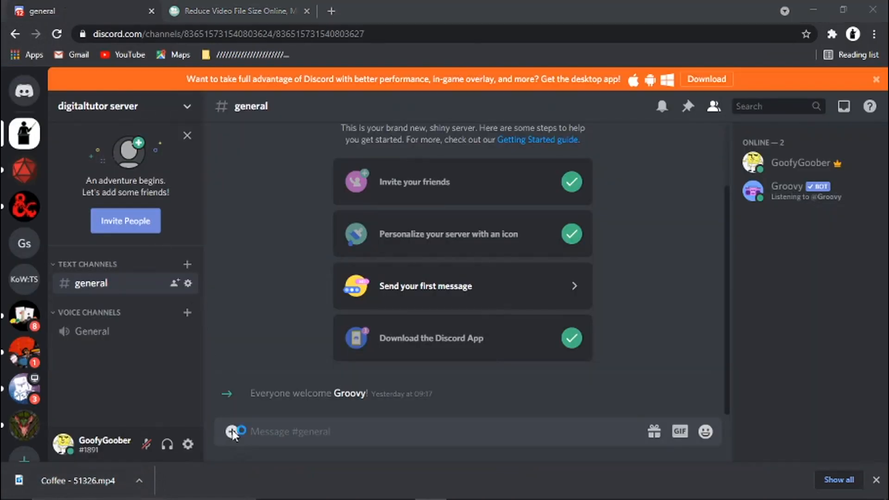
{"action": "left_click", "coordinate": [231, 430]}
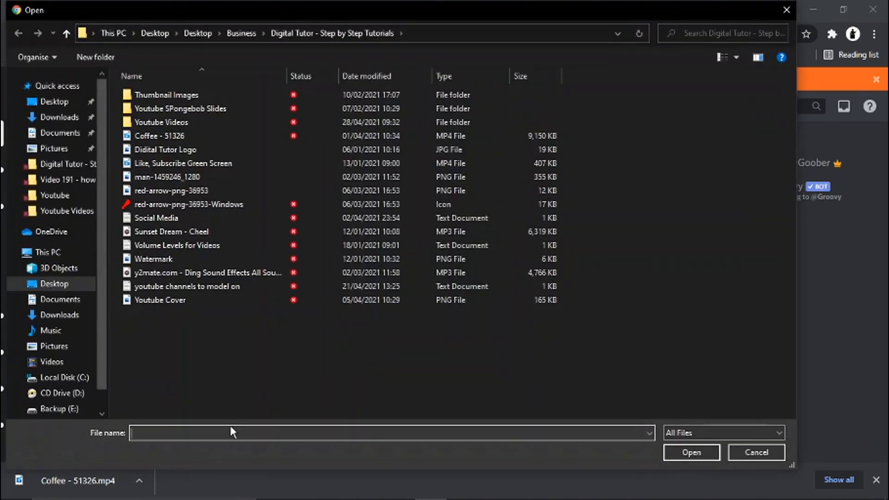
{"action": "left_click", "coordinate": [159, 136]}
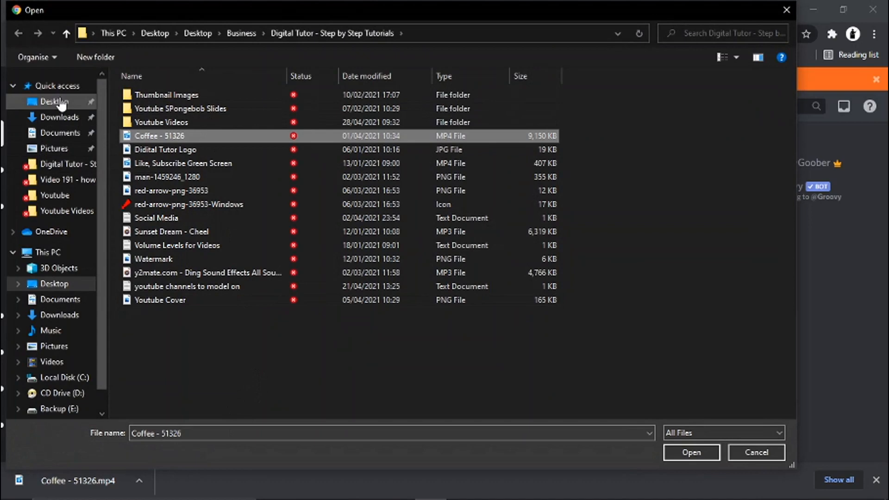
{"action": "left_click", "coordinate": [60, 117]}
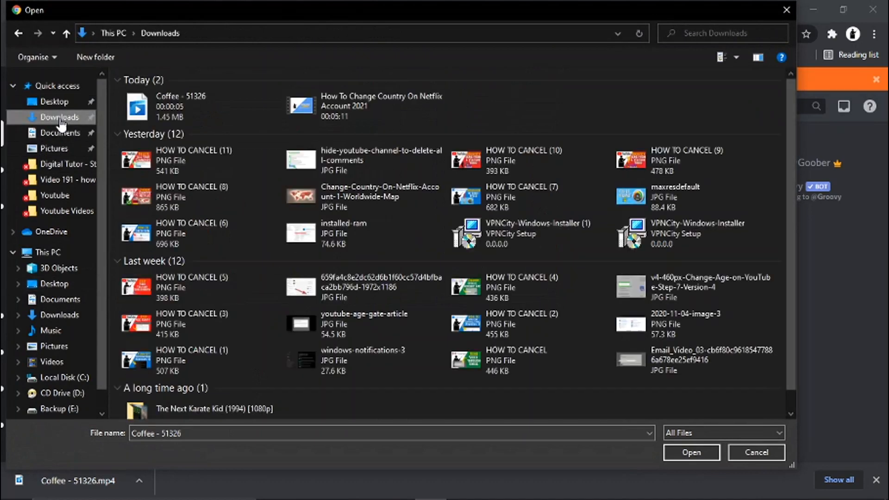
{"action": "left_click", "coordinate": [204, 106]}
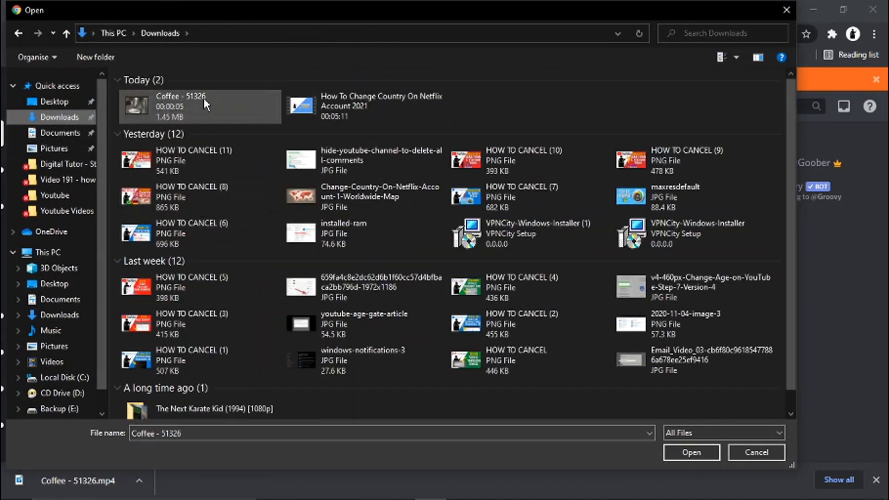
{"action": "mouse_move", "coordinate": [195, 115]}
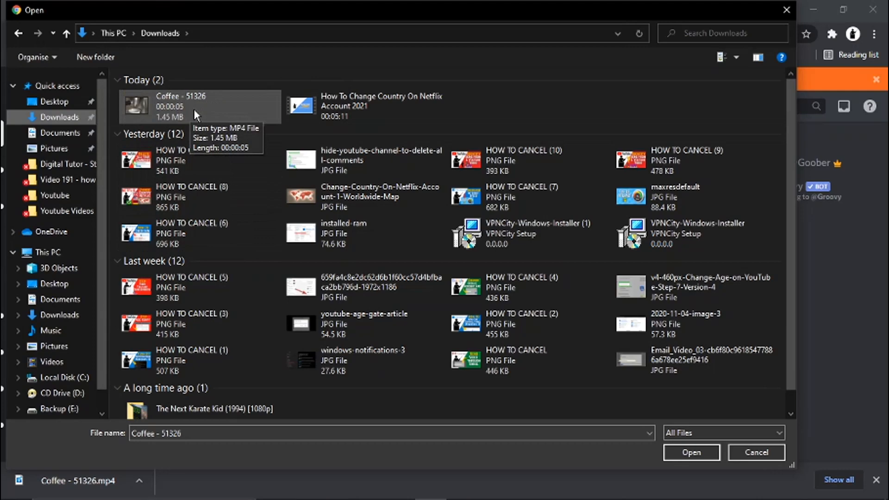
{"action": "left_click", "coordinate": [691, 453]}
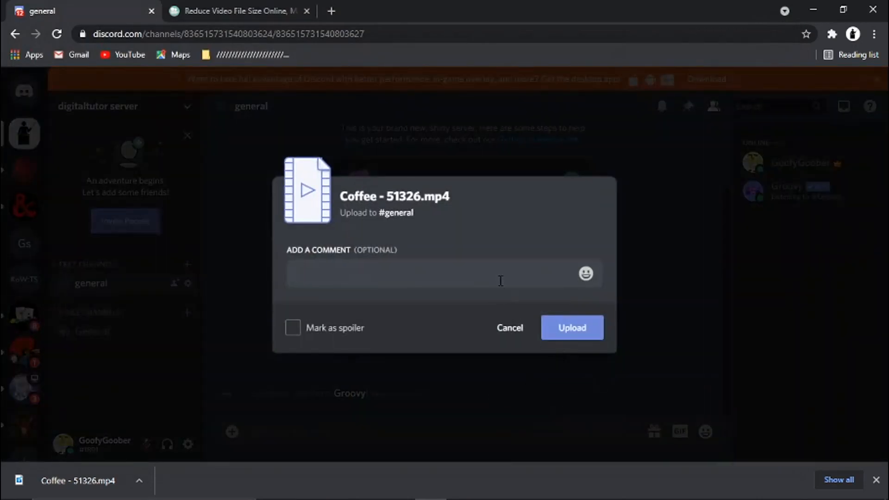
Step: Post the video with the comment 'Hello!' and start it playing inline
{"action": "type", "text": "Hello Wordl"}
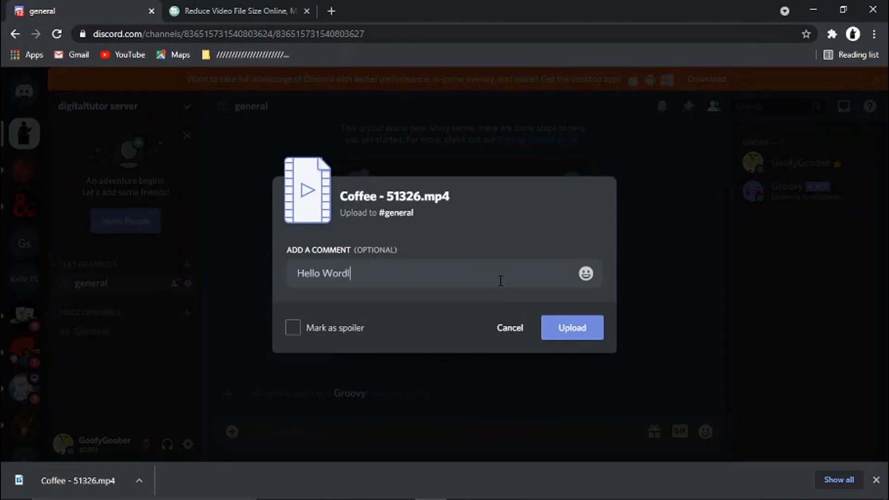
{"action": "key", "text": "Backspace"}
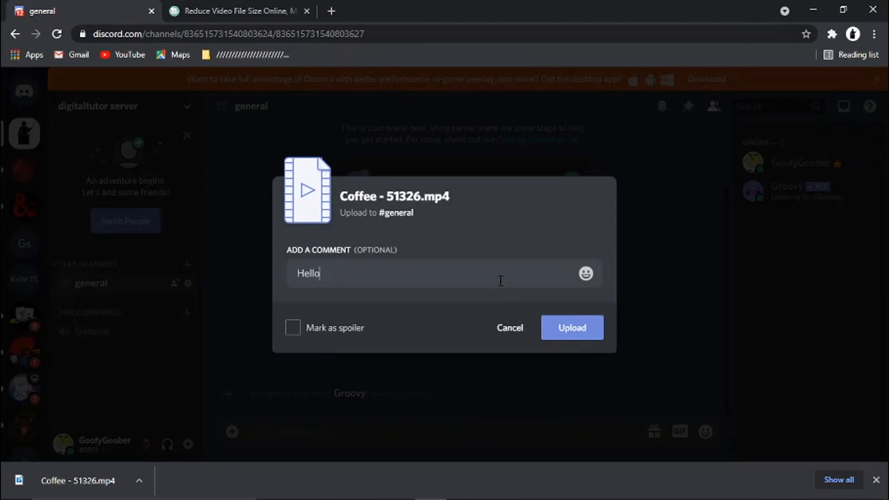
{"action": "type", "text": "!"}
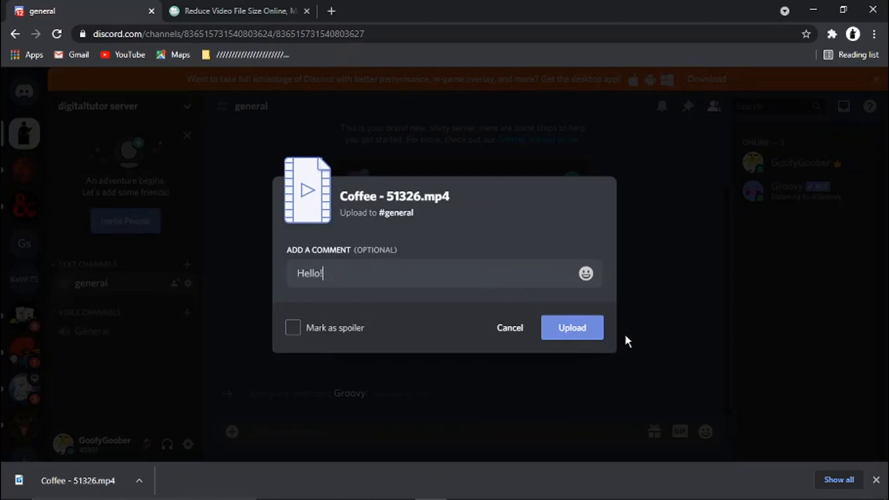
{"action": "left_click", "coordinate": [572, 328]}
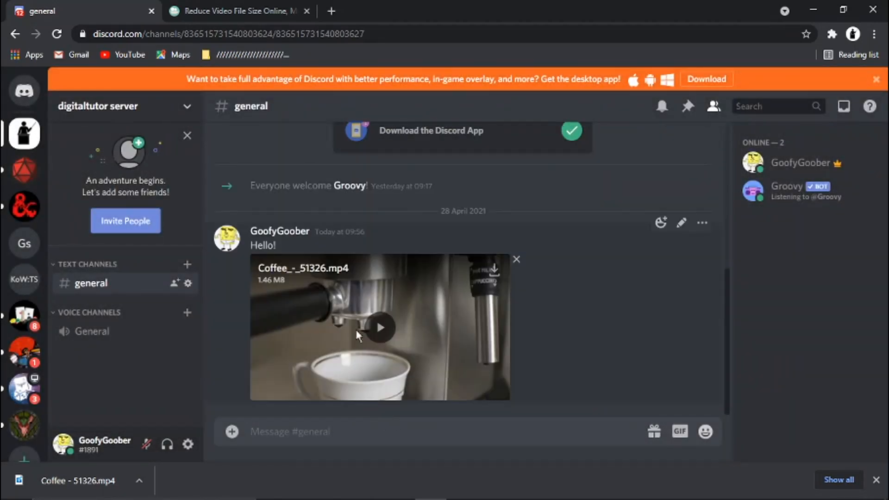
{"action": "left_click", "coordinate": [381, 328]}
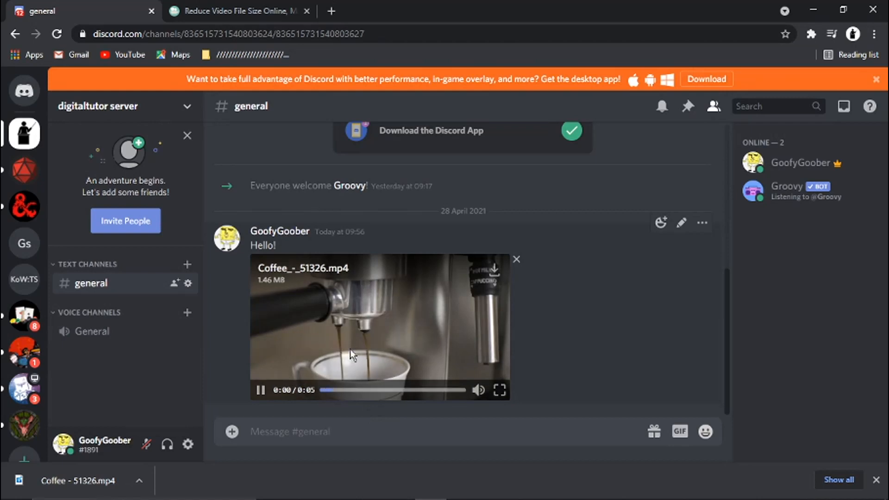